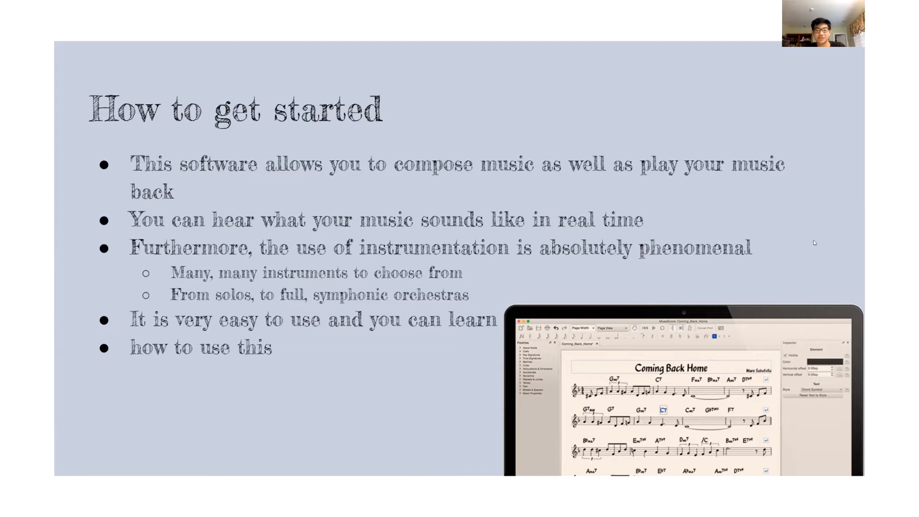
{"action": "mouse_move", "coordinate": [548, 59]}
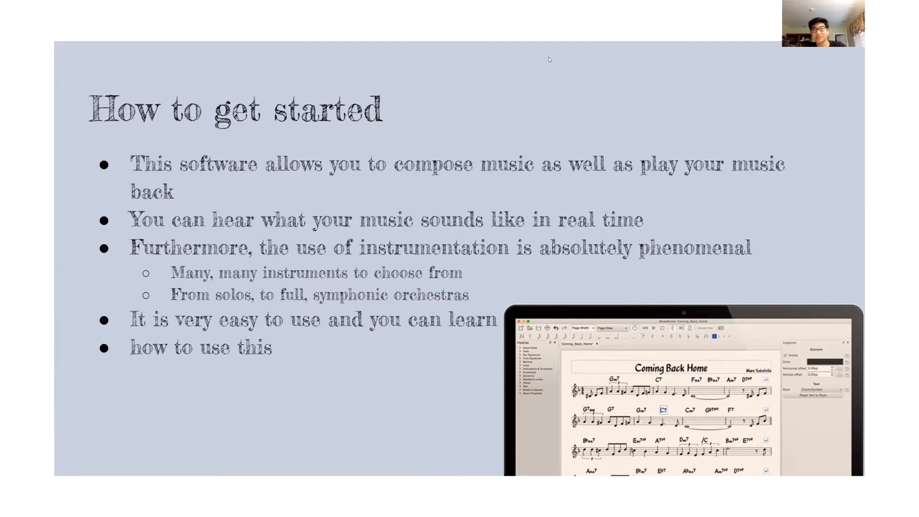
{"action": "mouse_move", "coordinate": [774, 196]}
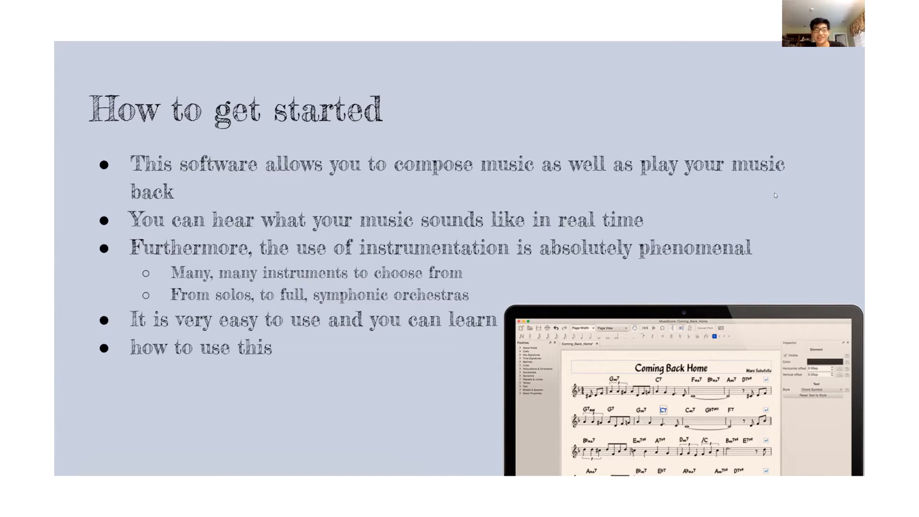
Browse the Articulations and Dynamics palettes while viewing the end of the violin piece
{"action": "key", "text": "right"}
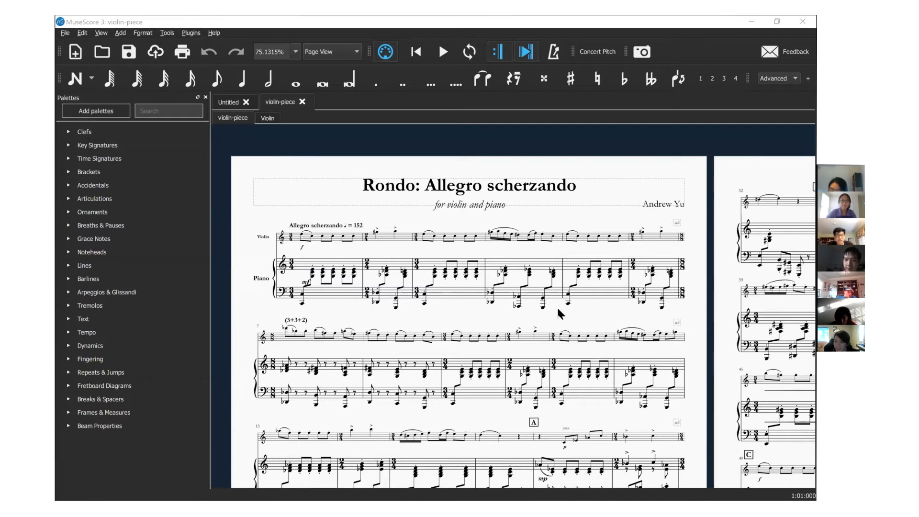
{"action": "mouse_move", "coordinate": [619, 440]}
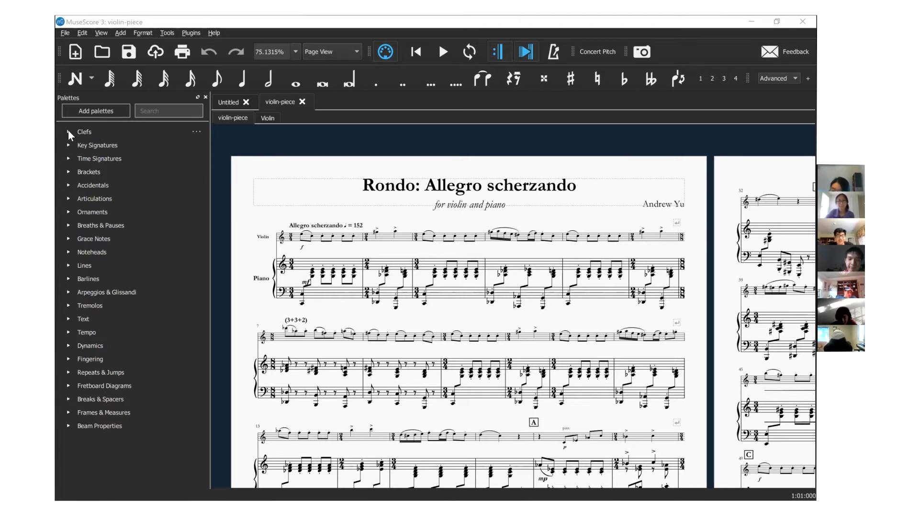
{"action": "left_click", "coordinate": [69, 131]}
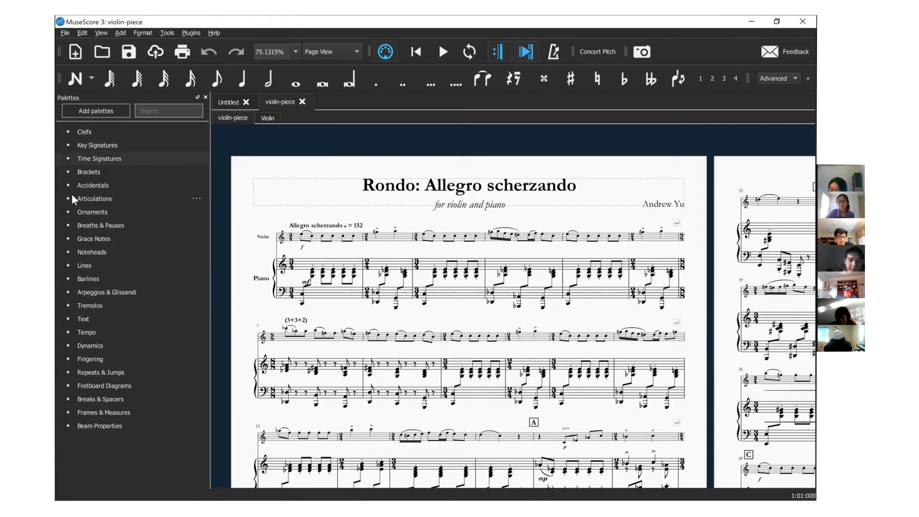
{"action": "left_click", "coordinate": [94, 198]}
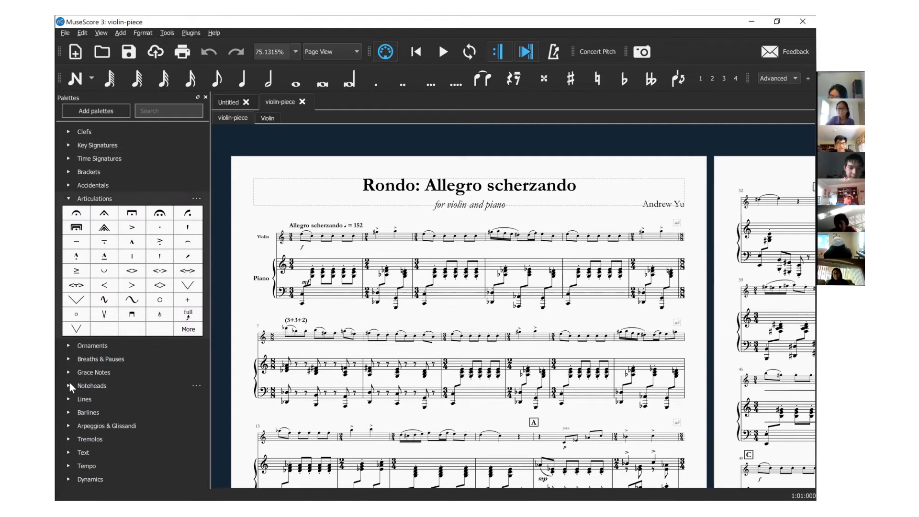
{"action": "left_click", "coordinate": [90, 380]}
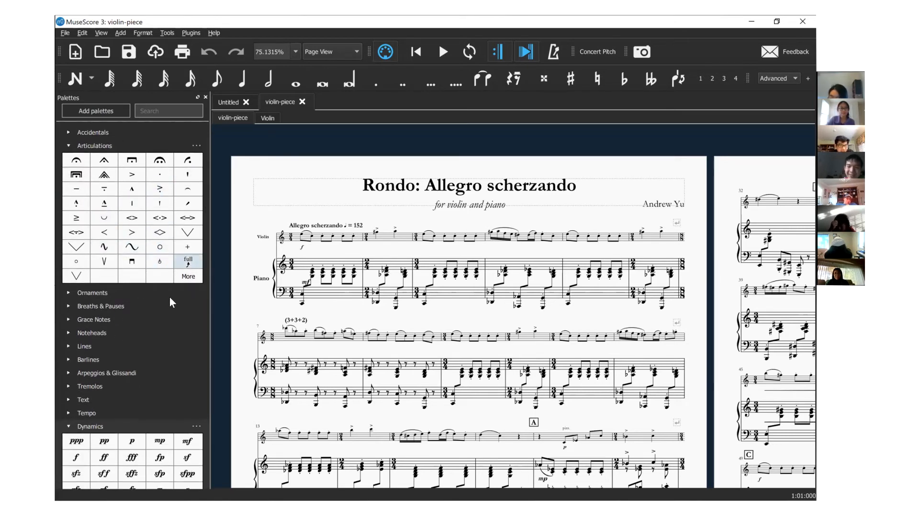
{"action": "mouse_move", "coordinate": [189, 303]}
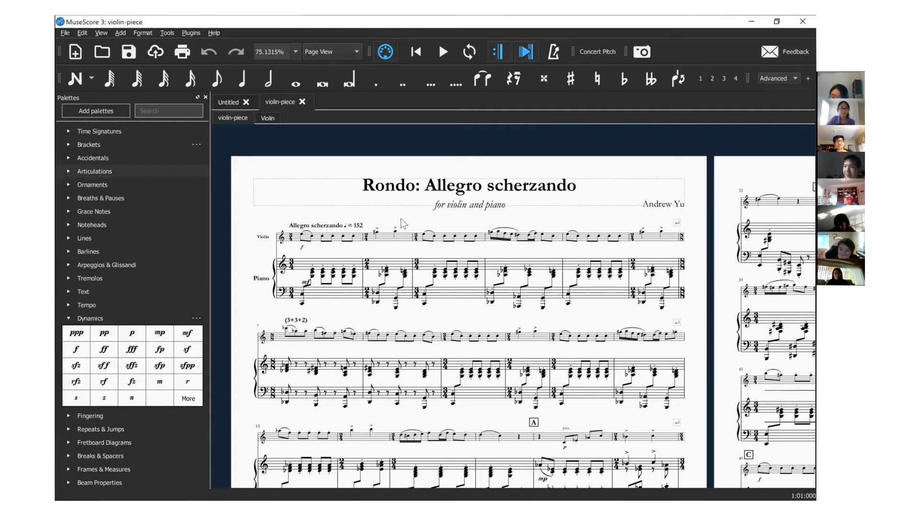
{"action": "mouse_move", "coordinate": [658, 189]}
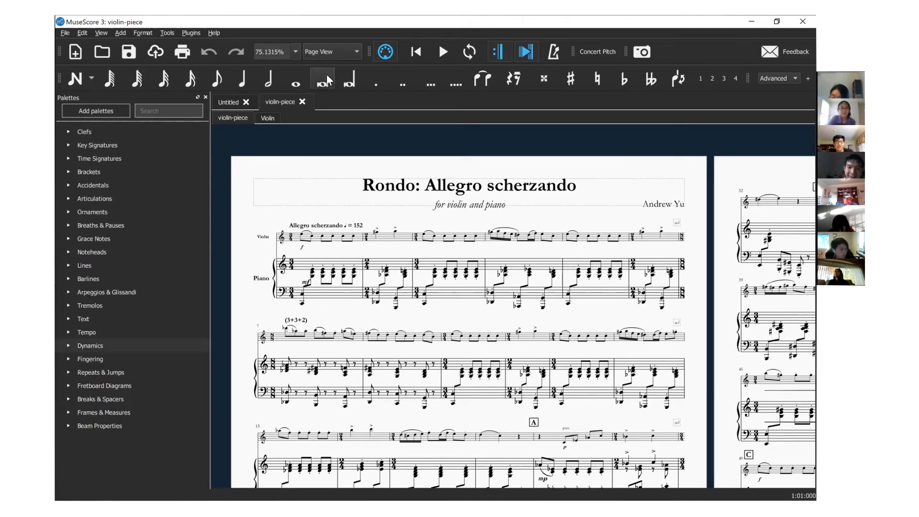
Switch from the violin piece to the blank Untitled score in note input mode
{"action": "left_click", "coordinate": [108, 77]}
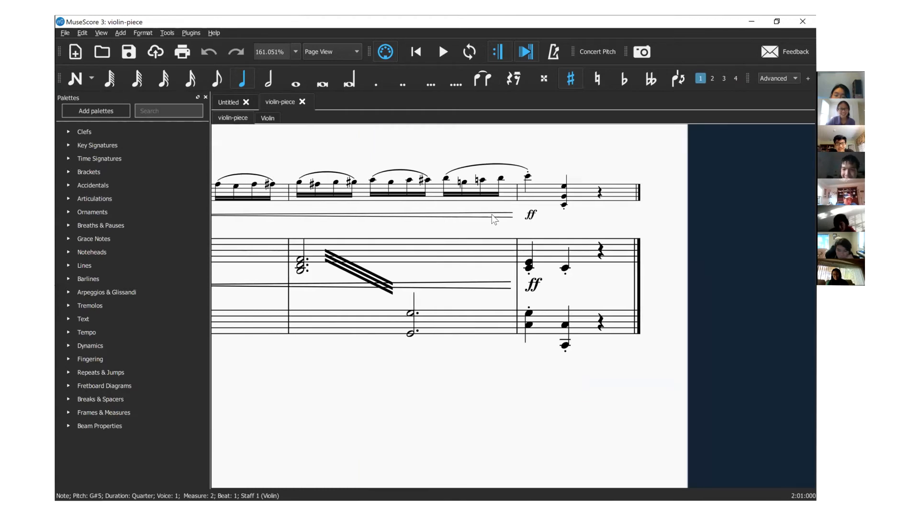
{"action": "left_click", "coordinate": [227, 102]}
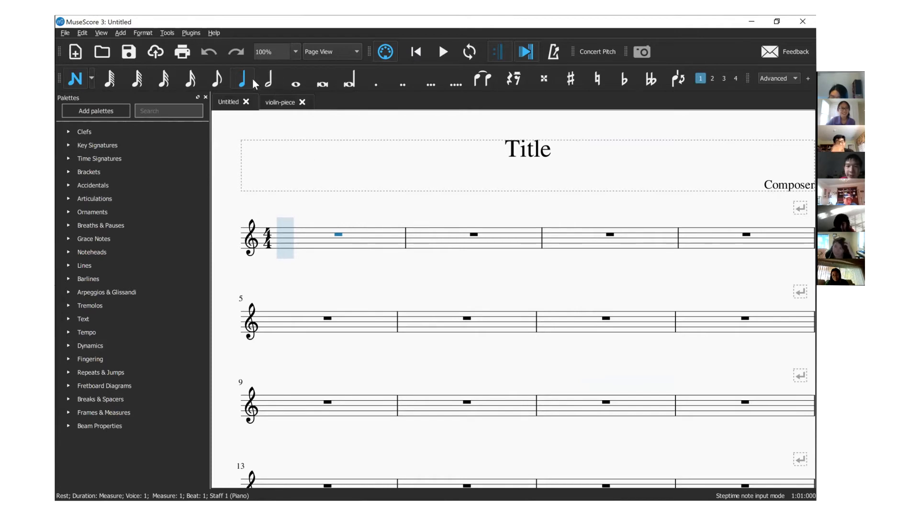
{"action": "mouse_move", "coordinate": [268, 80]}
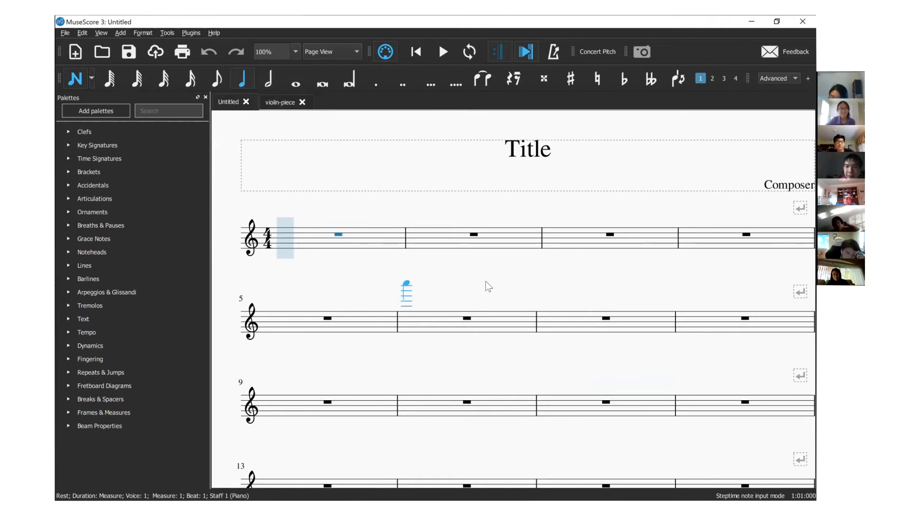
Enter a G4 quarter note in measure 1, then continue with an eighth-note duration
{"action": "left_click", "coordinate": [285, 238]}
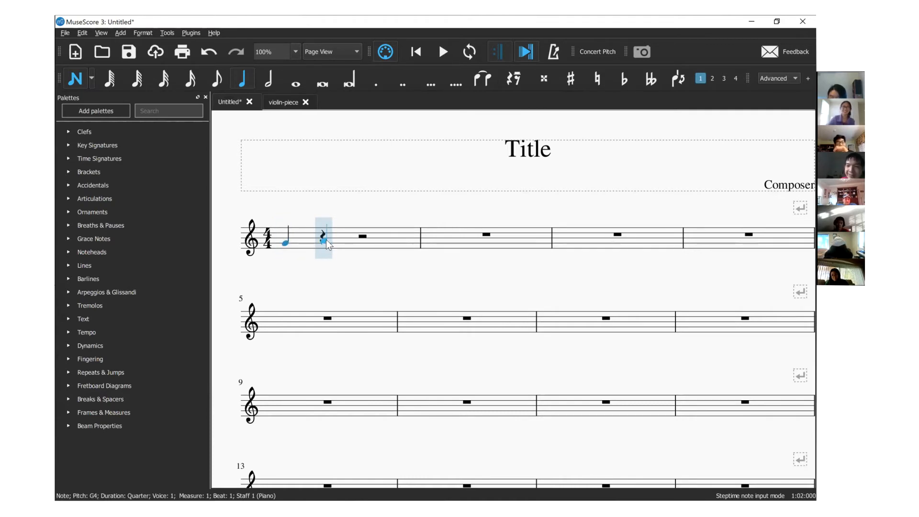
{"action": "left_click", "coordinate": [215, 78]}
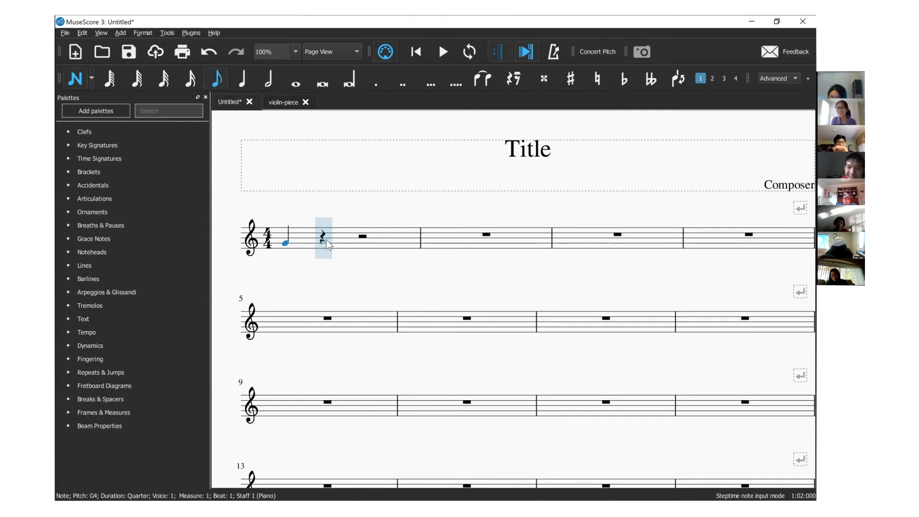
{"action": "left_click", "coordinate": [323, 245]}
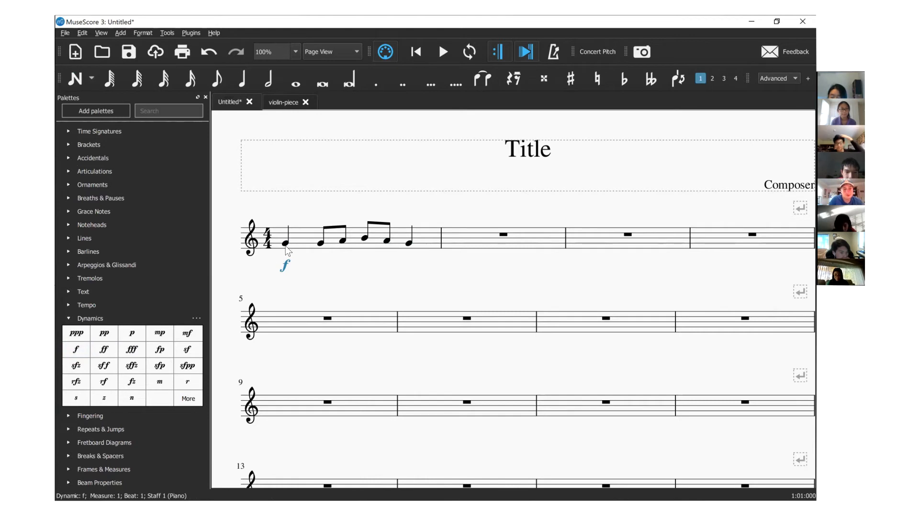
Add crescendo and diminuendo hairpins after the forte under bar 1 and stop playback
{"action": "left_click", "coordinate": [288, 243]}
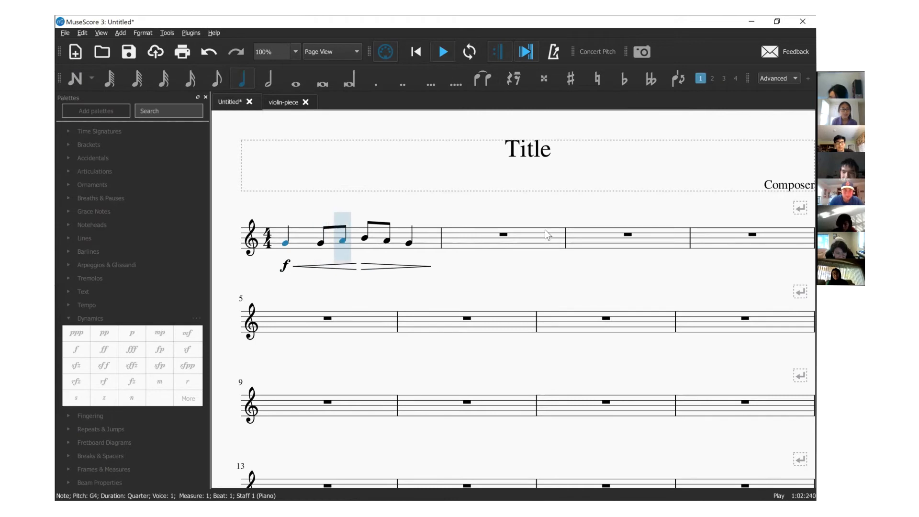
{"action": "left_click", "coordinate": [442, 52]}
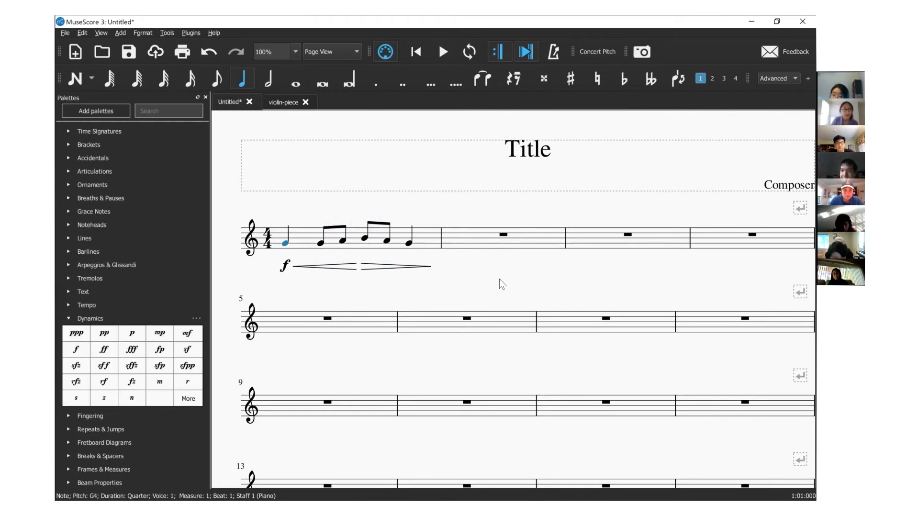
{"action": "mouse_move", "coordinate": [427, 238]}
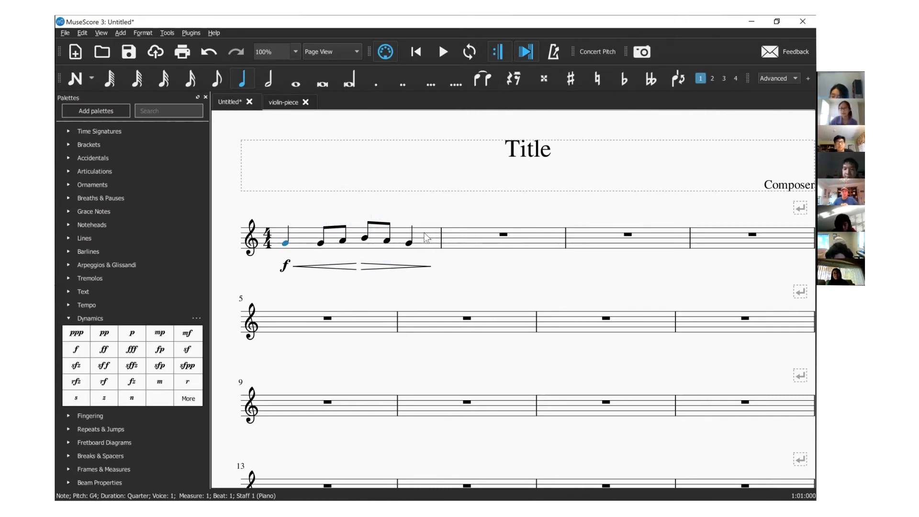
{"action": "left_click", "coordinate": [284, 265]}
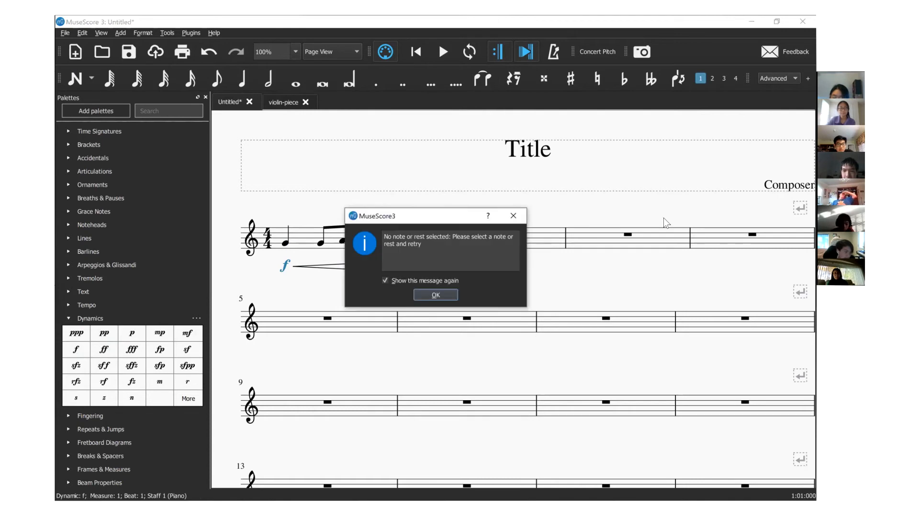
{"action": "left_click", "coordinate": [436, 295]}
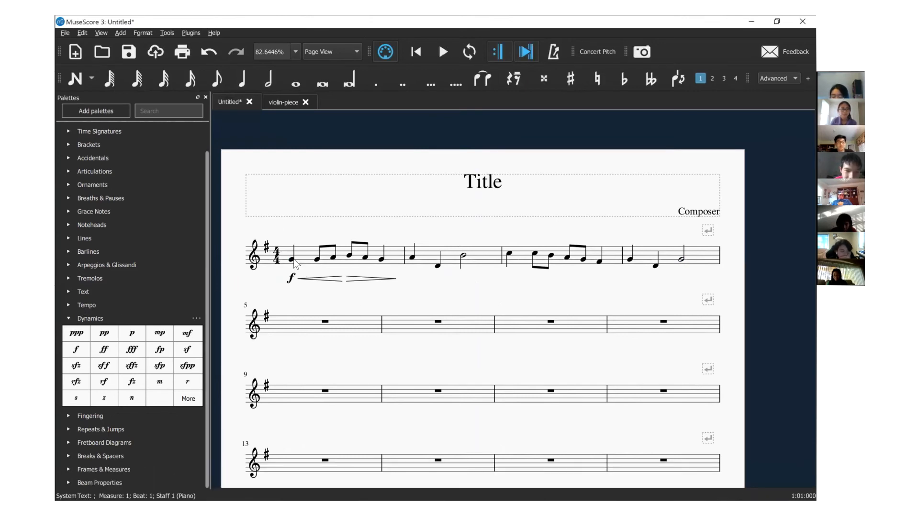
Add an Allegro (quarter = 200) tempo marking from the Tempo palette above the first note
{"action": "left_click", "coordinate": [86, 304]}
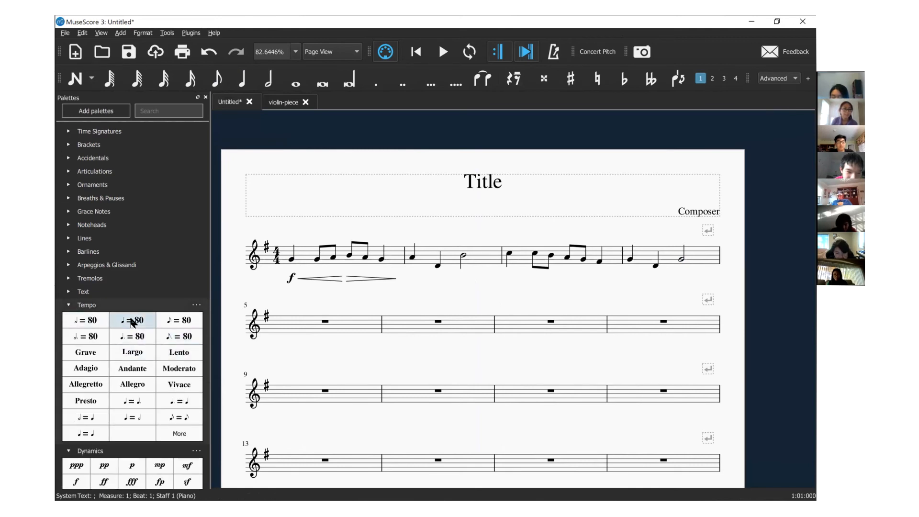
{"action": "left_click", "coordinate": [291, 258]}
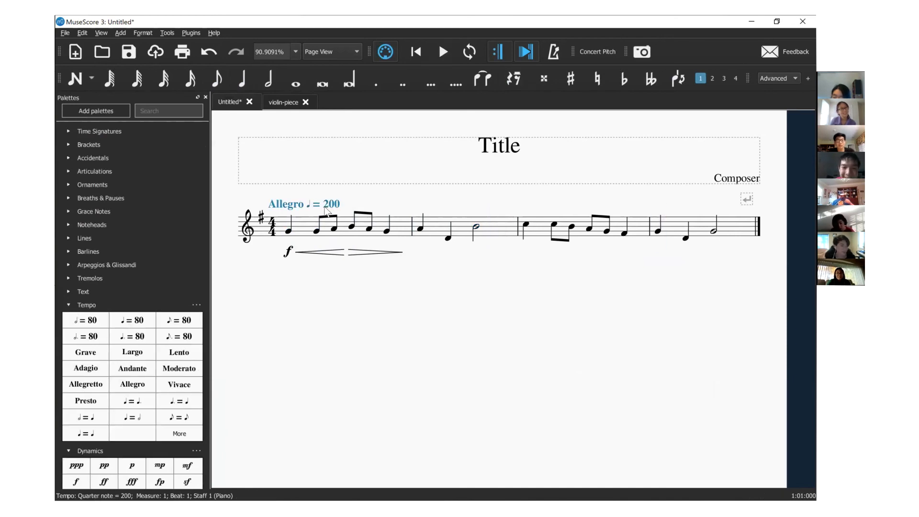
Change the Allegro marking's value to quarter = 132 and play the melody back
{"action": "double_click", "coordinate": [317, 204]}
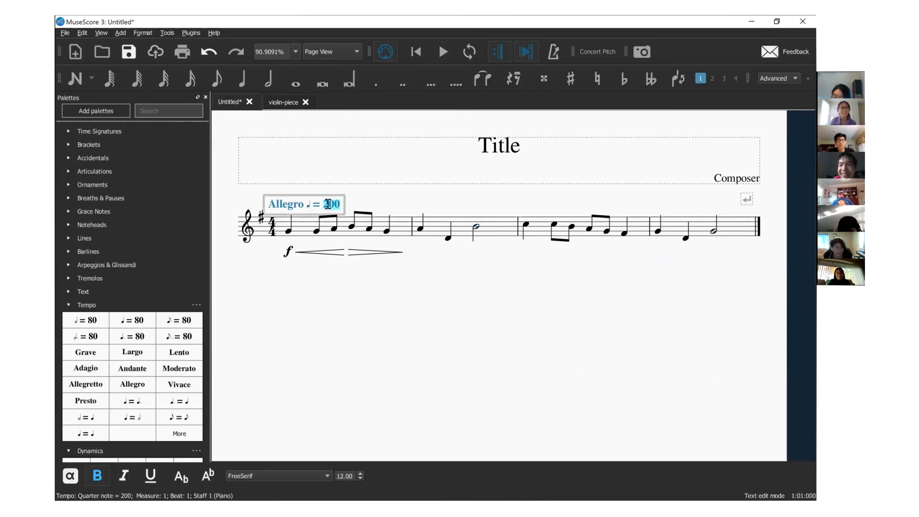
{"action": "type", "text": "144"}
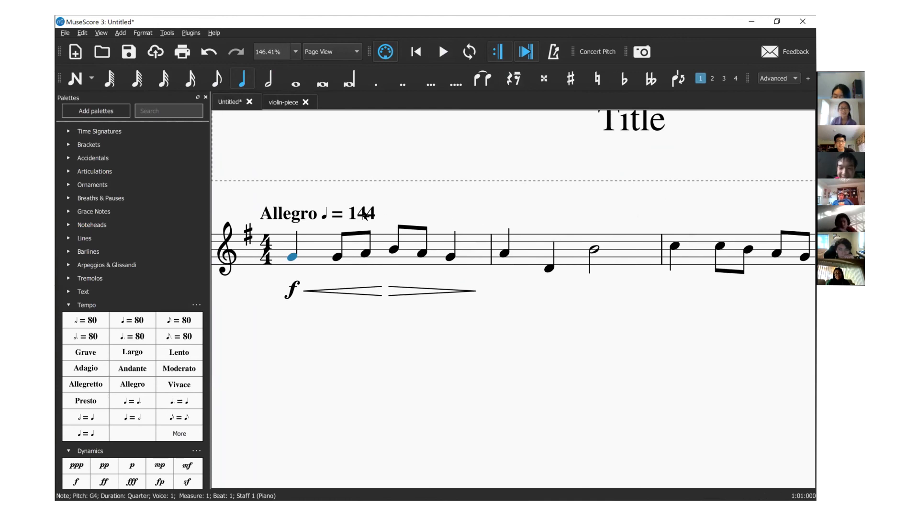
{"action": "double_click", "coordinate": [364, 212]}
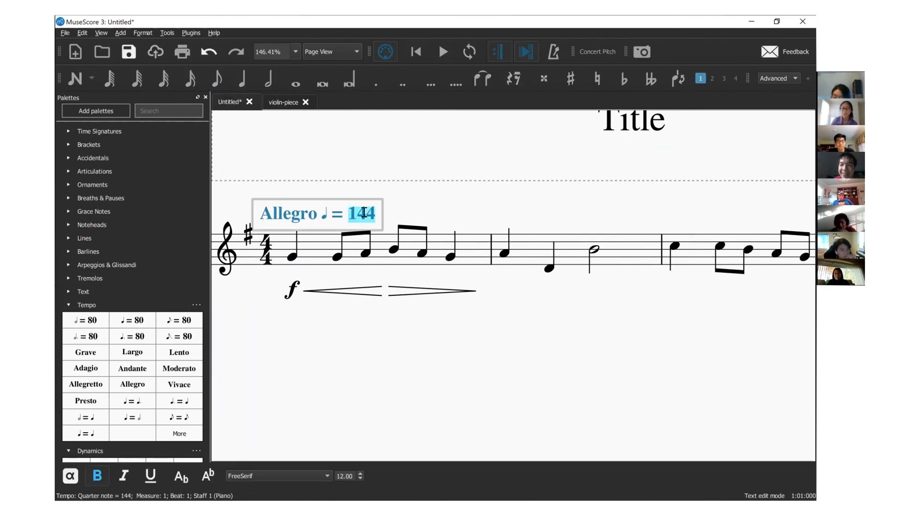
{"action": "type", "text": "132"}
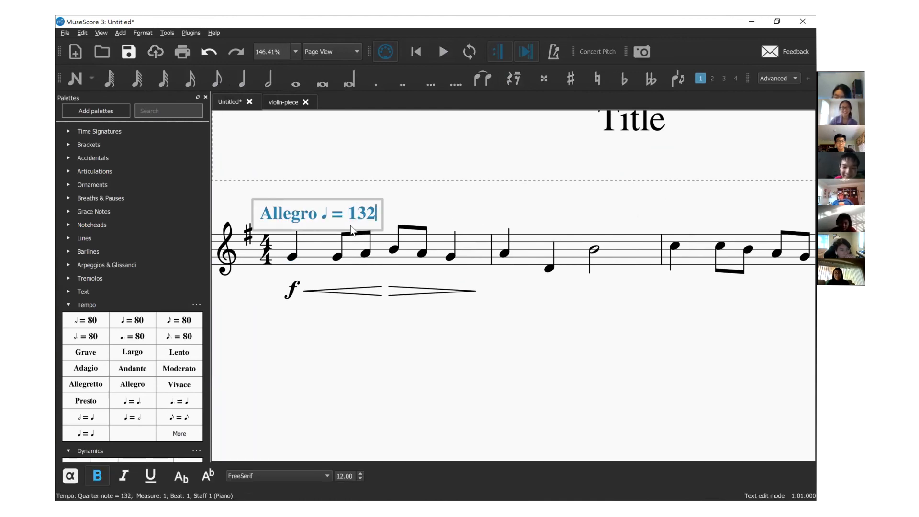
{"action": "key", "text": "Backspace"}
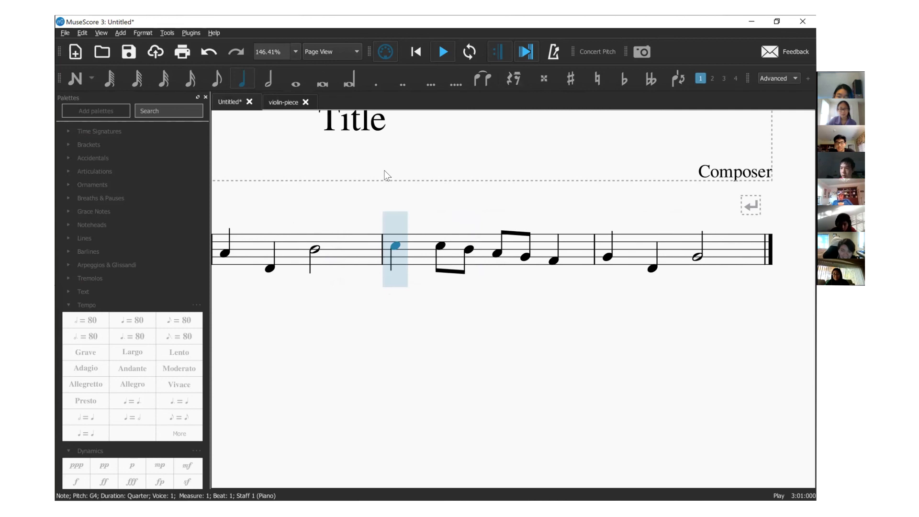
{"action": "key", "text": "Right"}
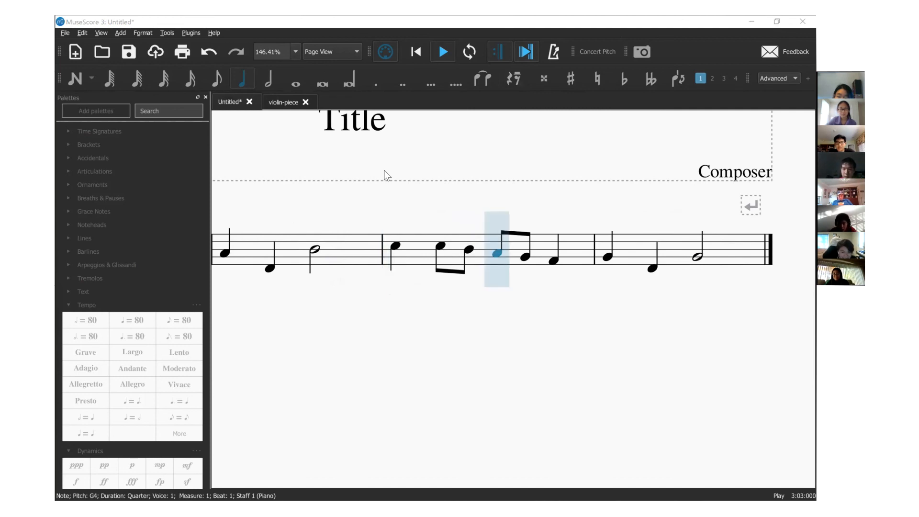